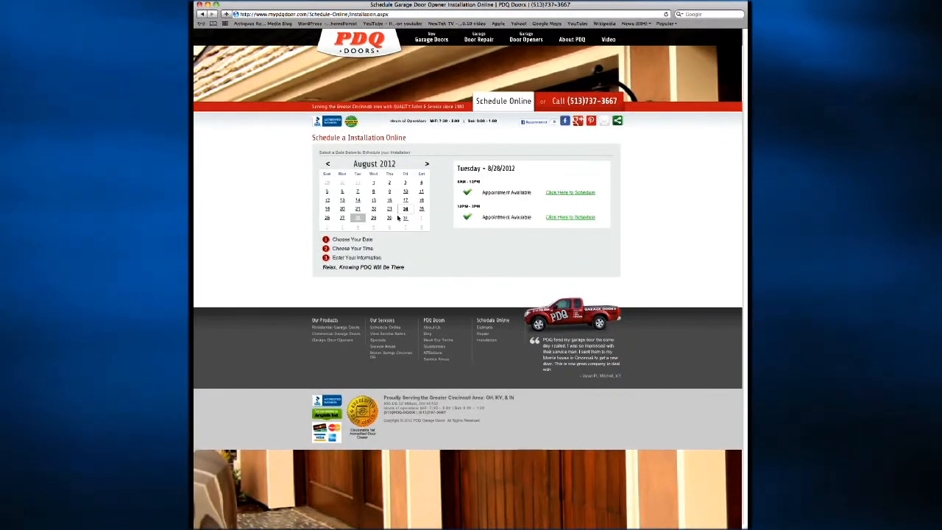
- Book the Tuesday August date's 8AM-12PM slot so the installation contact form appears
click(571, 191)
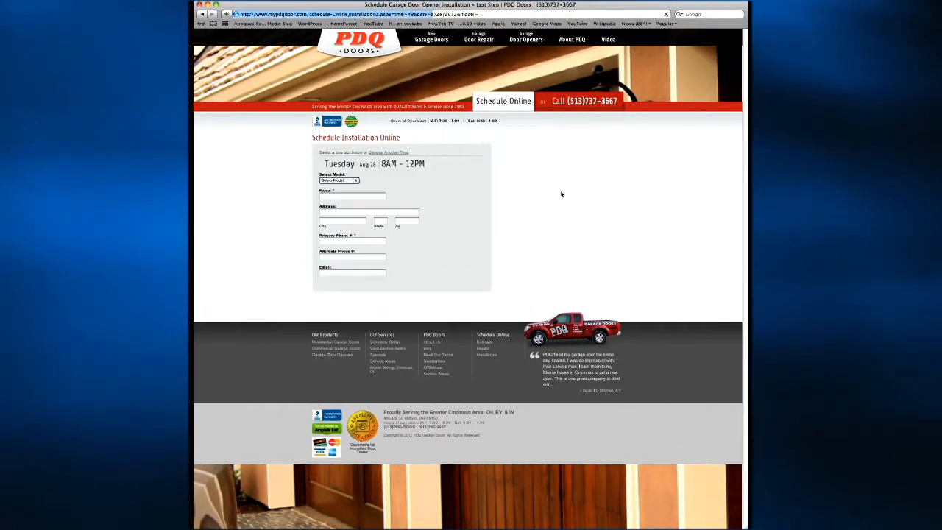